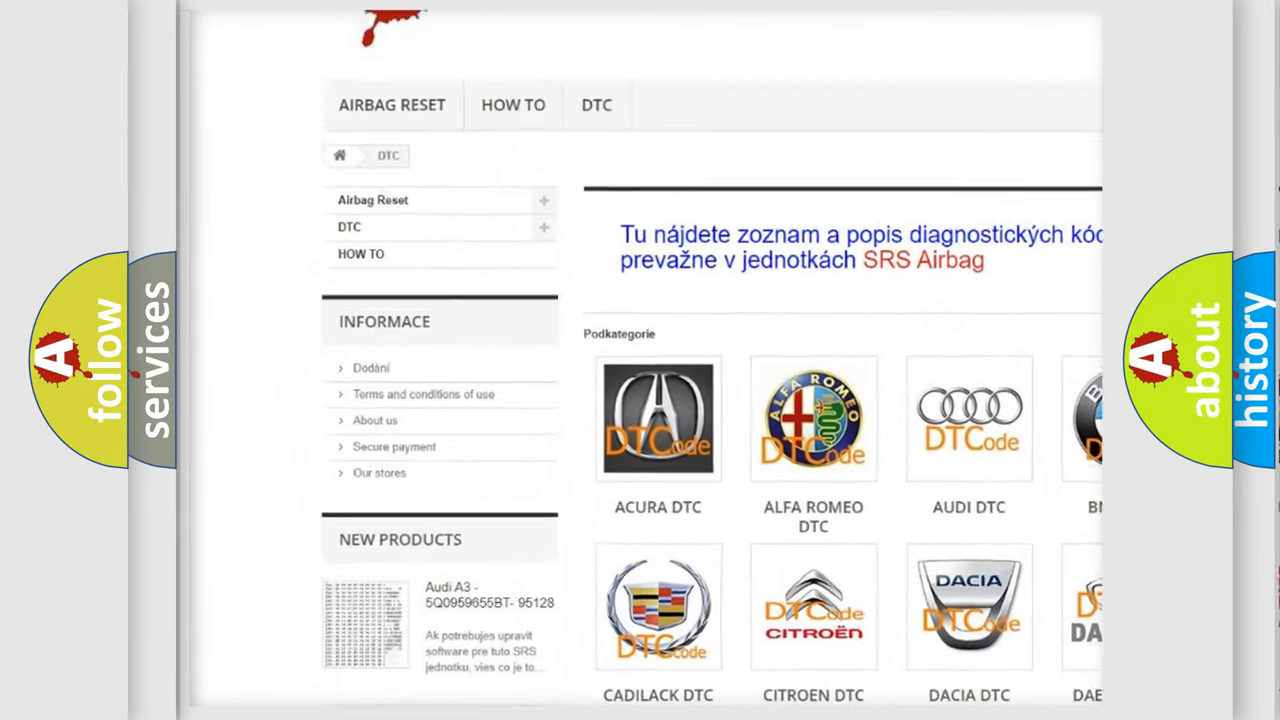
scroll("down", 3)
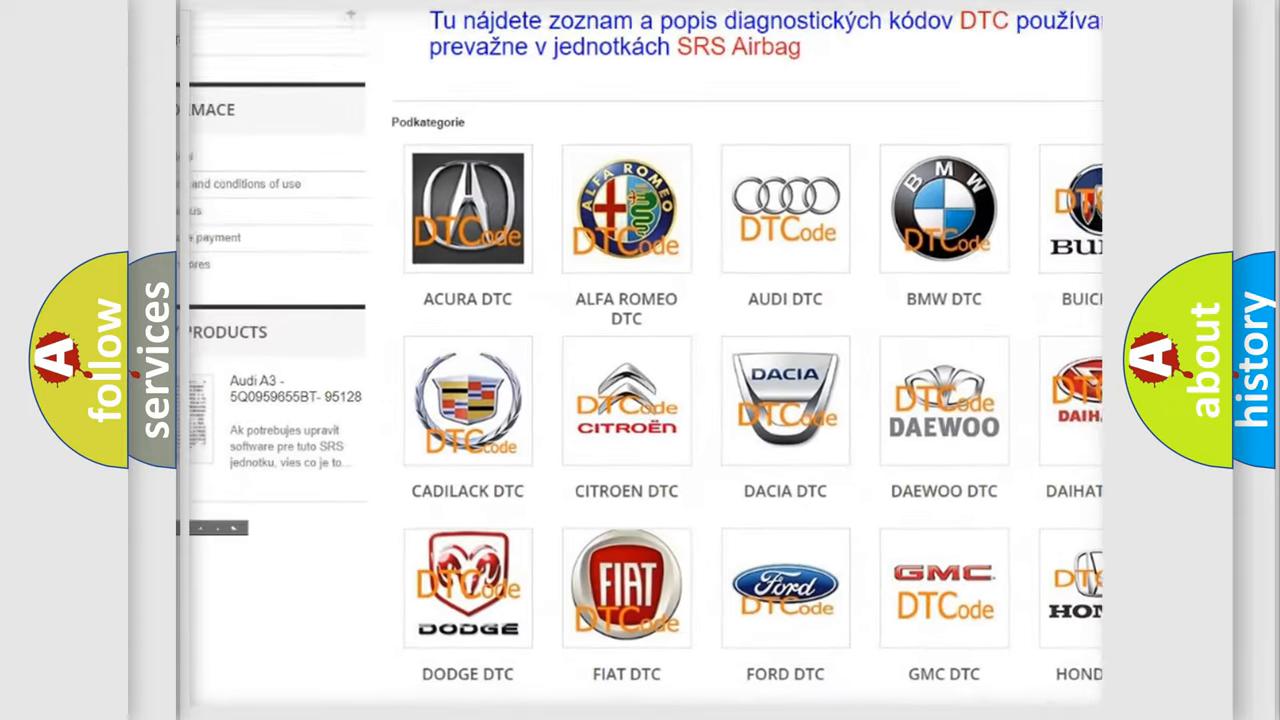
scroll("down", 3)
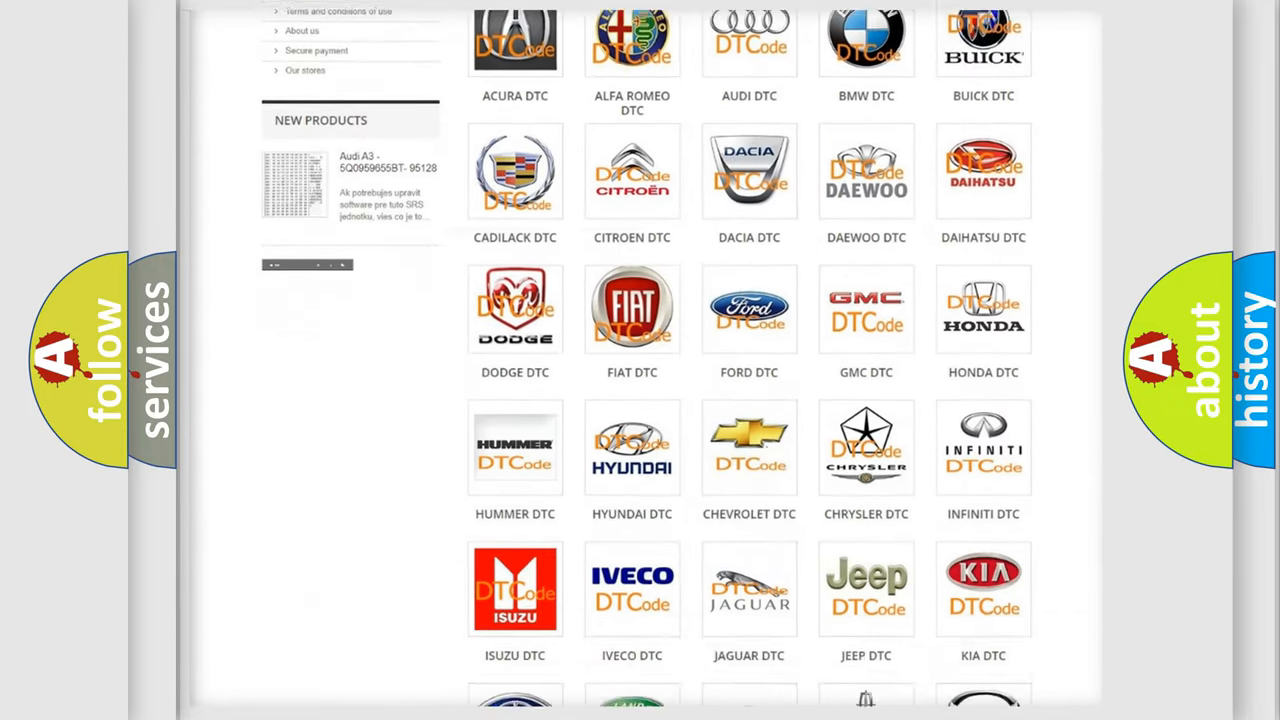
scroll("down", 3)
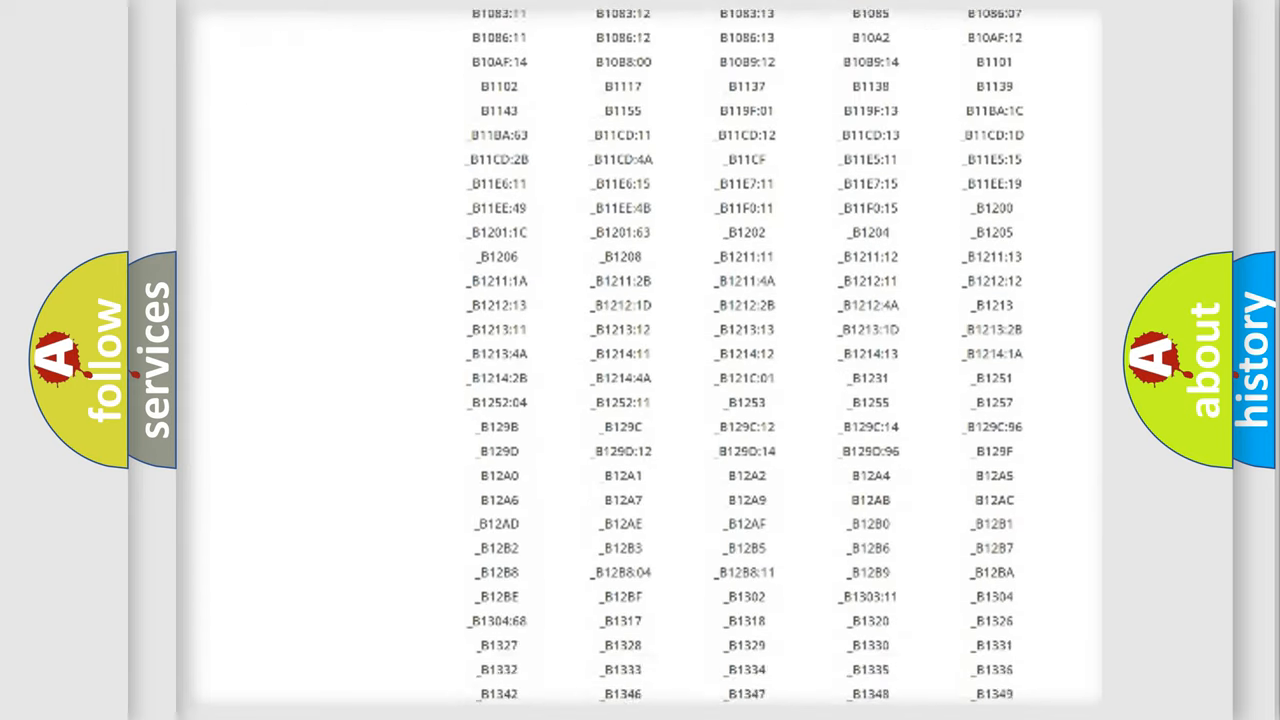
scroll("down", 3)
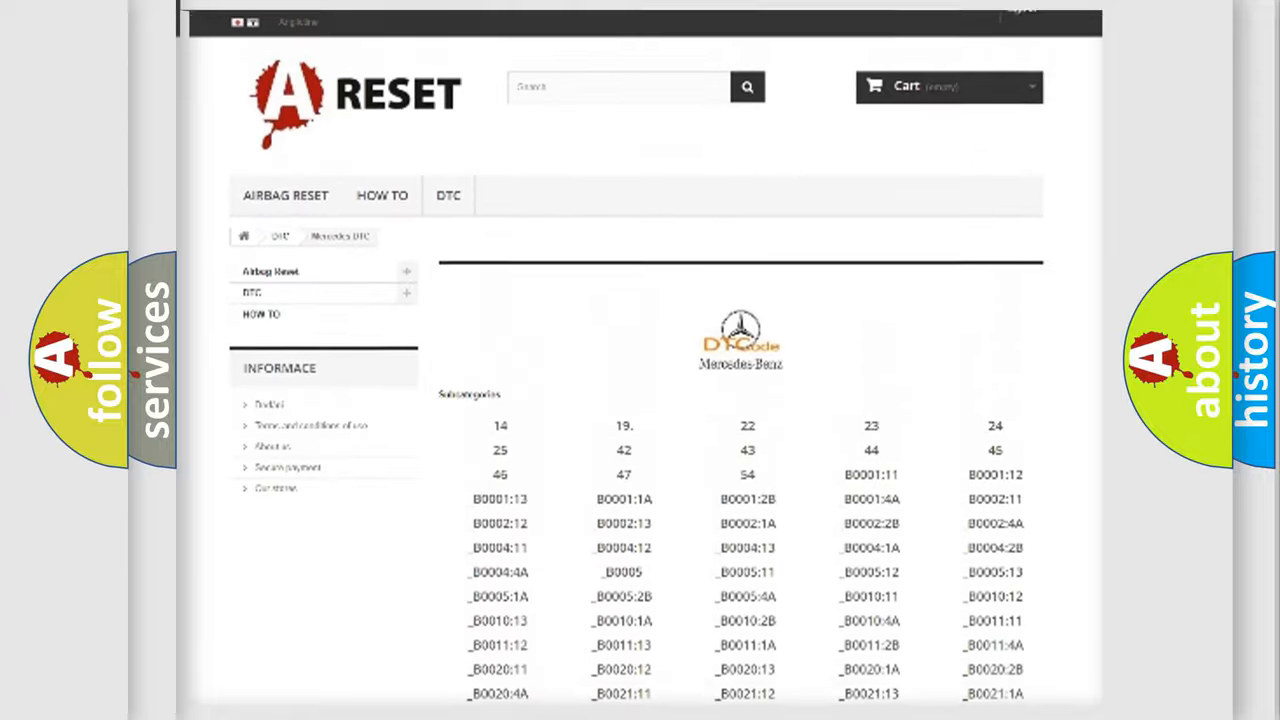
scroll("up", 3)
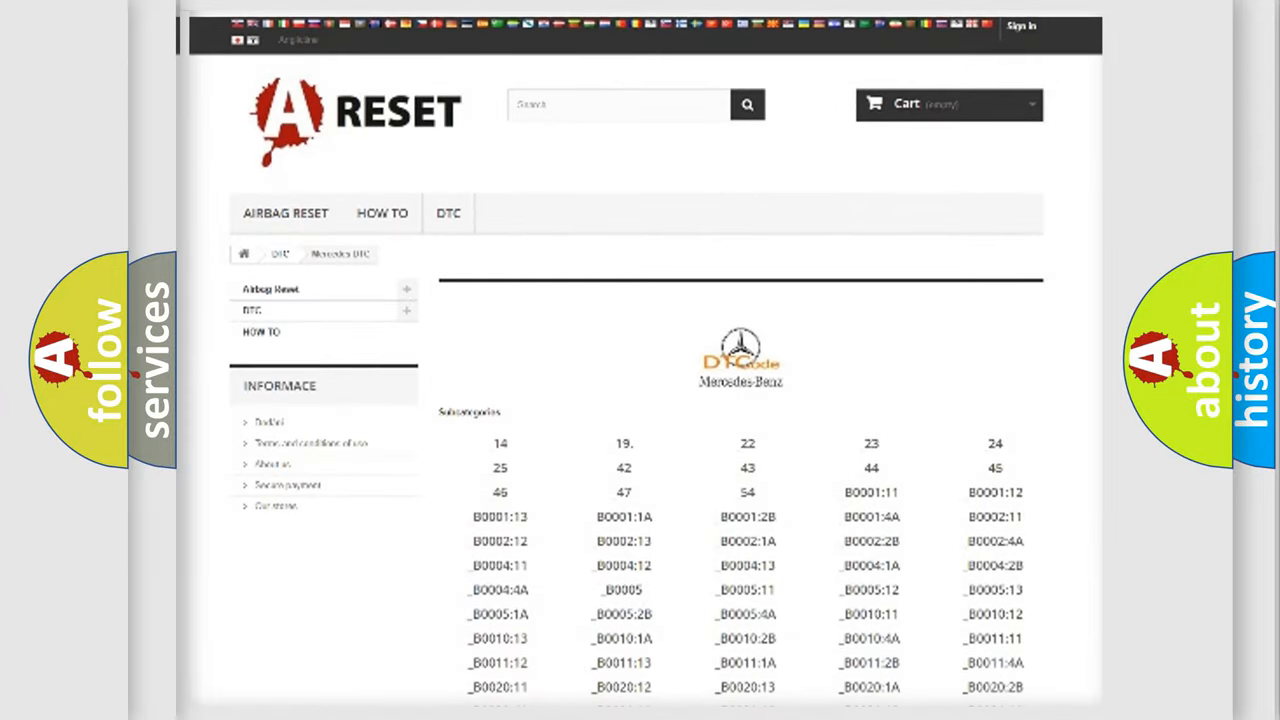